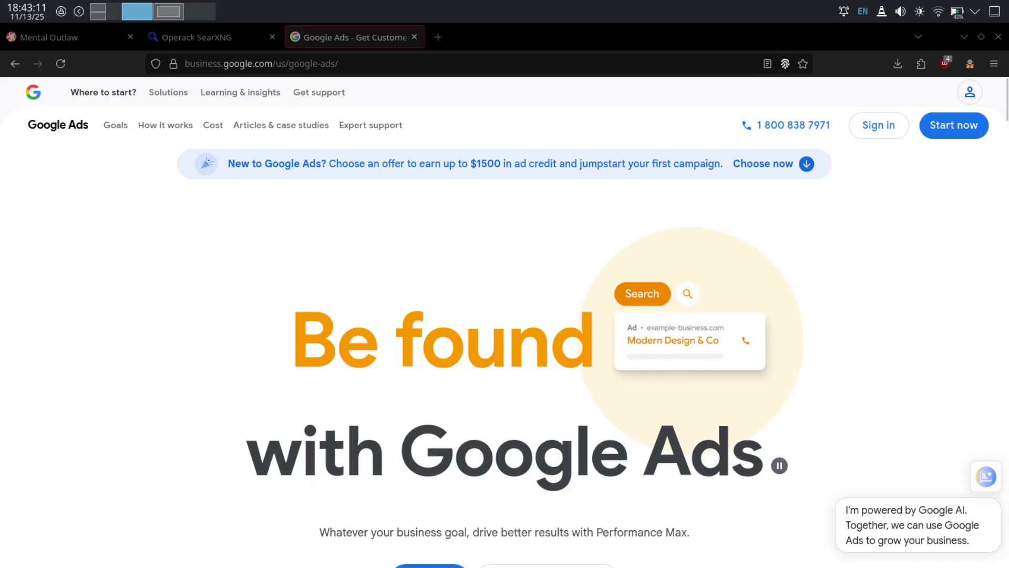
Switch from the Google Ads page to the Windows 11 Start menu showing pinned apps.
{"action": "left_click", "coordinate": [376, 555]}
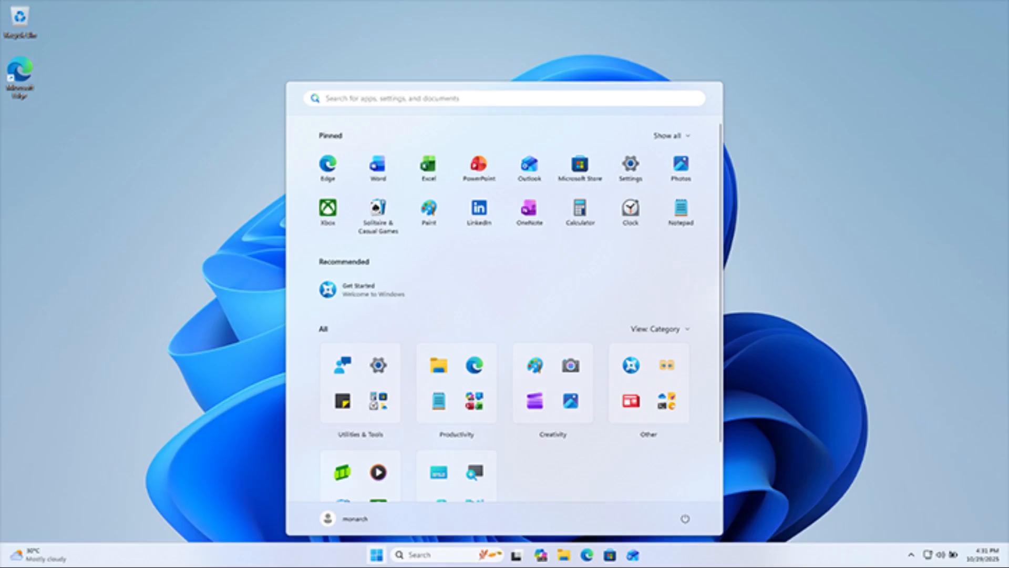